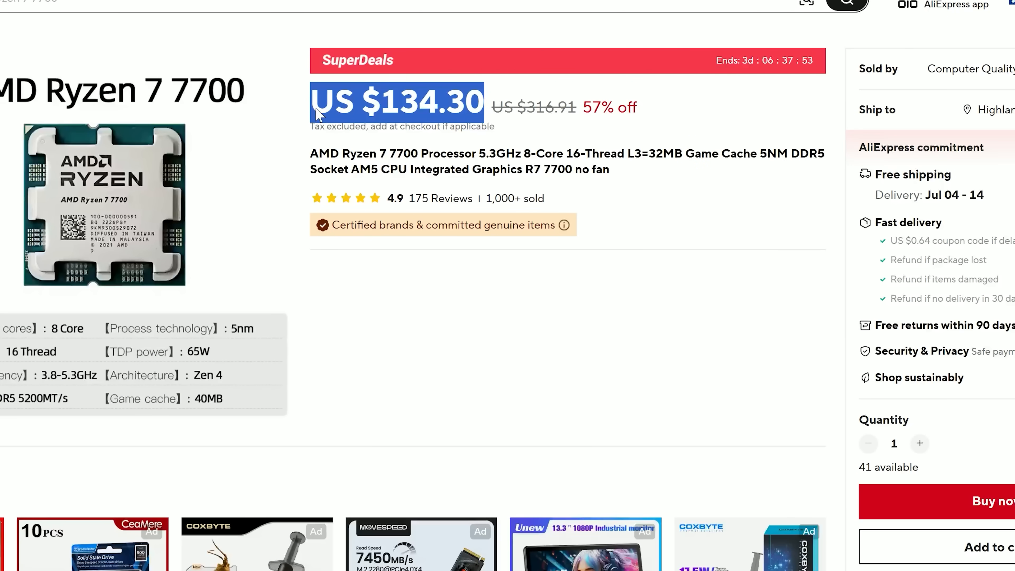
mouse_move(703, 205)
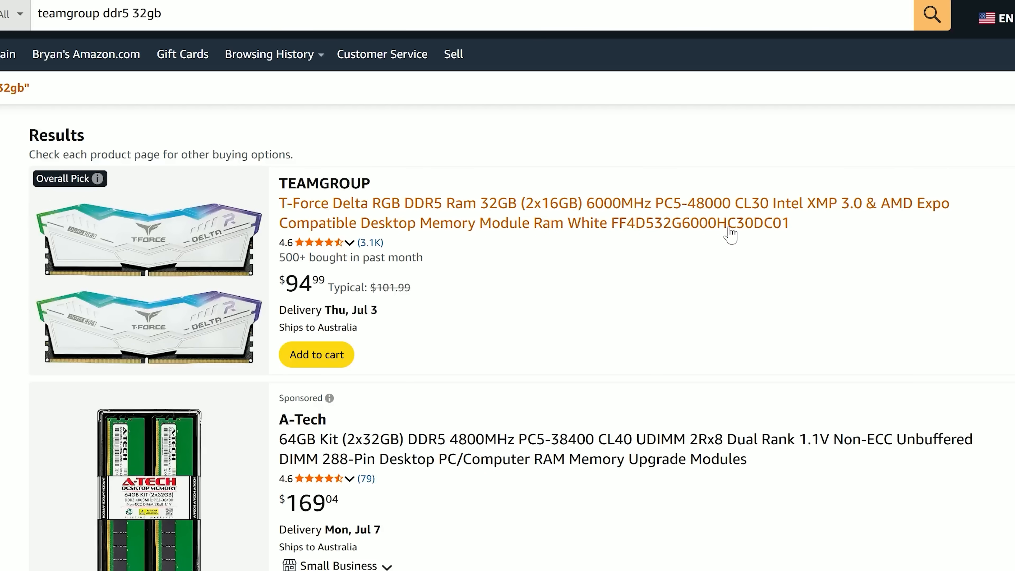
mouse_move(877, 248)
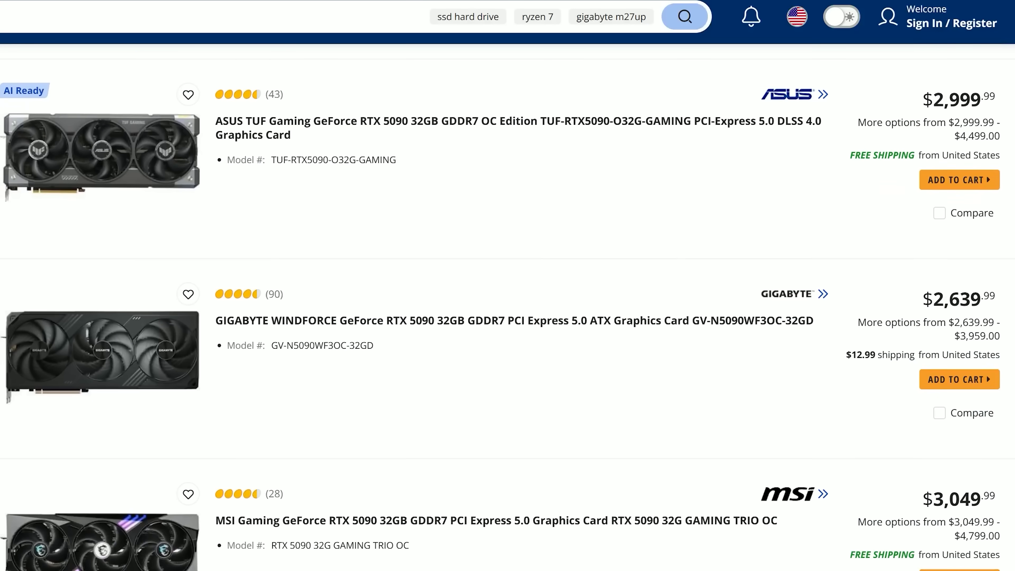
scroll(down, 3)
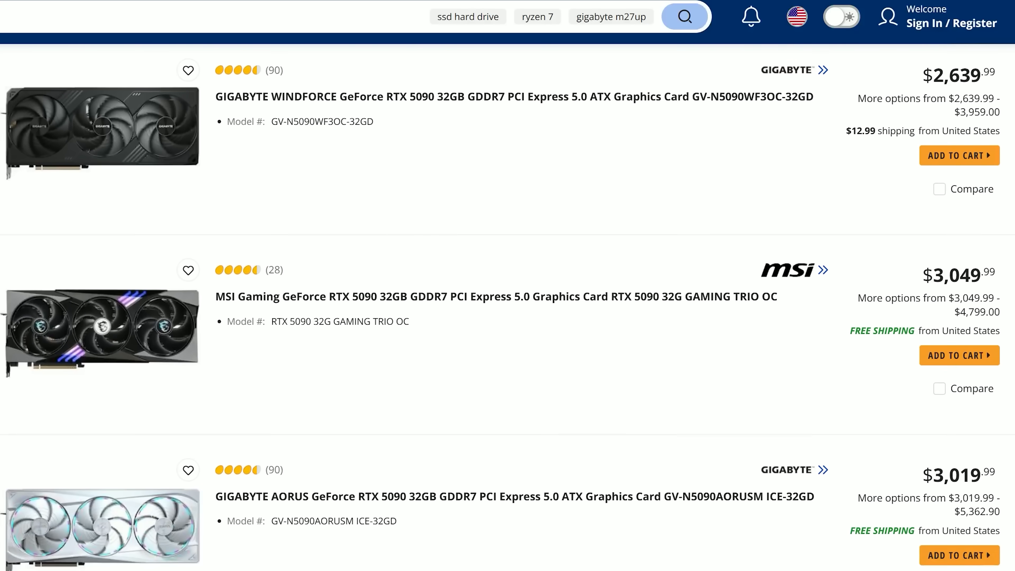
scroll(down, 3)
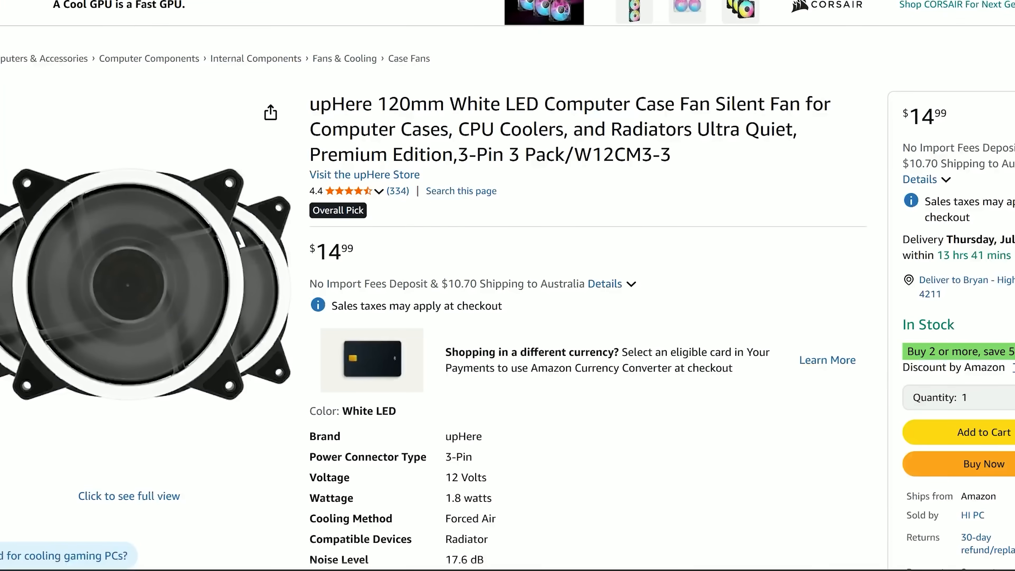
scroll(down, 3)
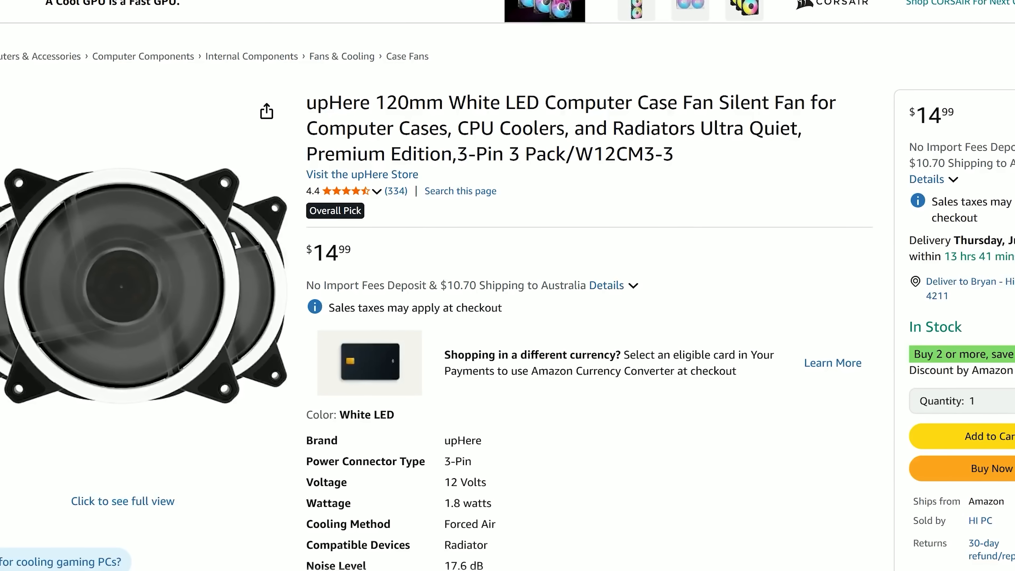
scroll(down, 3)
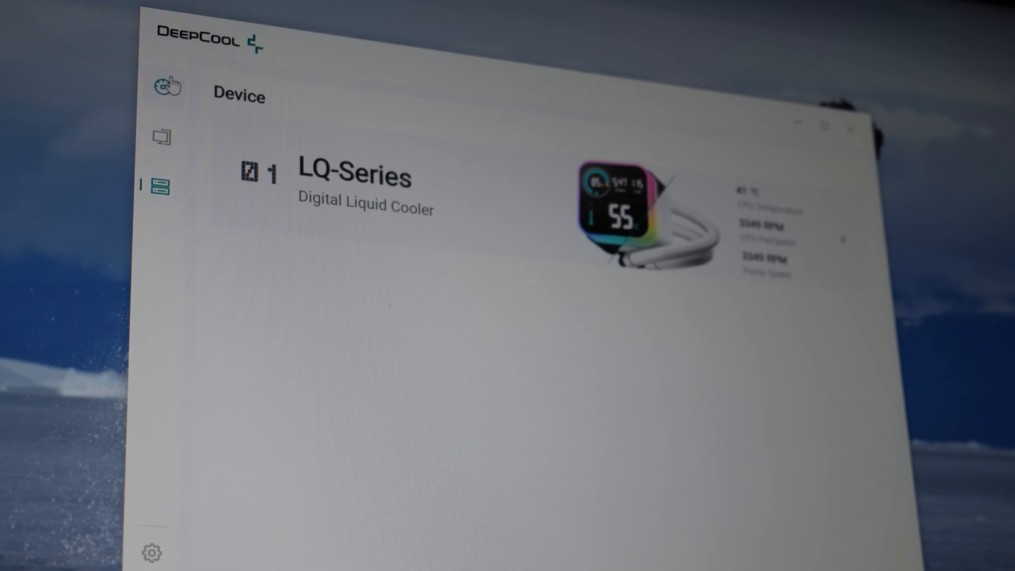
mouse_move(169, 90)
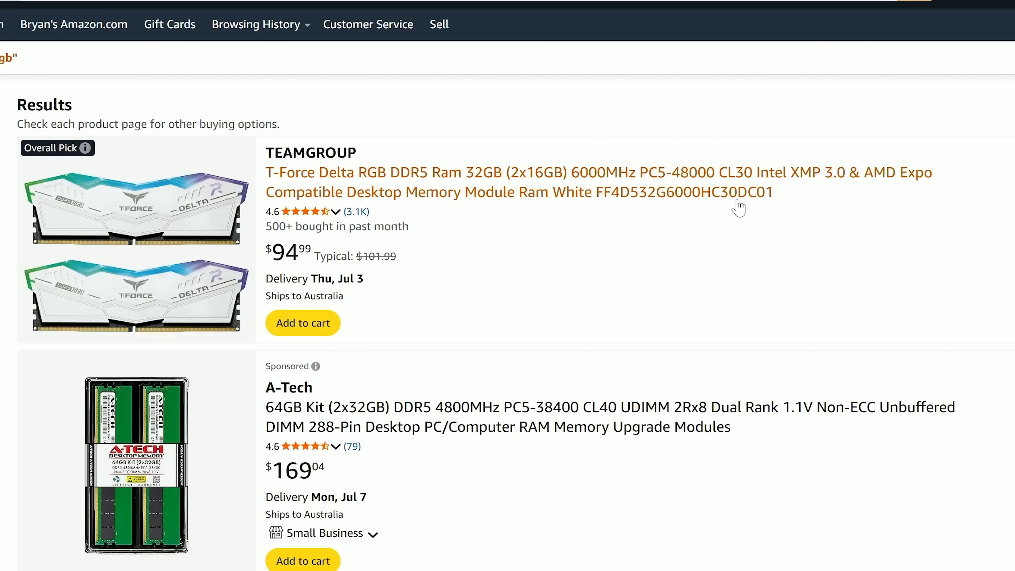
mouse_move(923, 220)
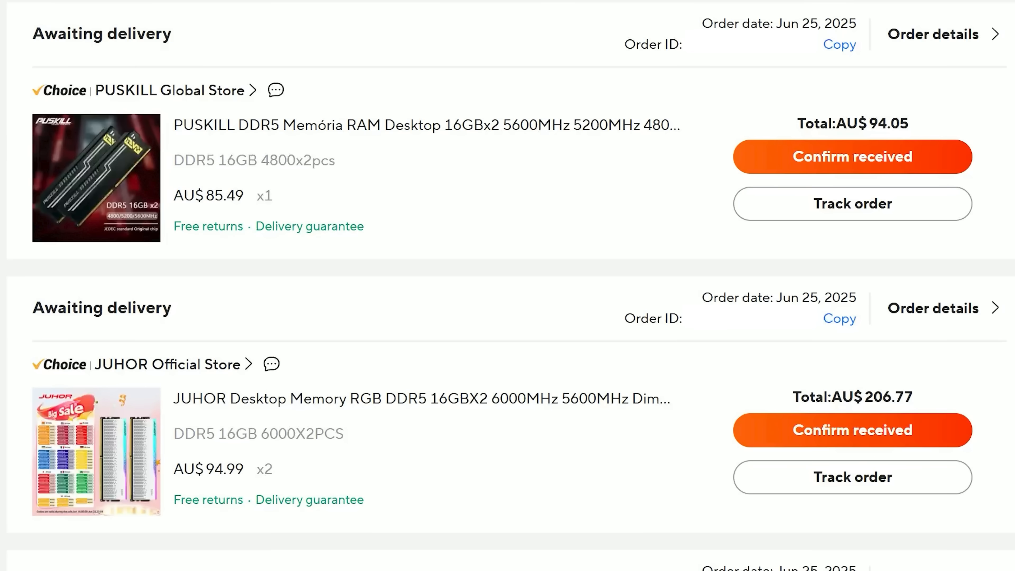
scroll(down, 3)
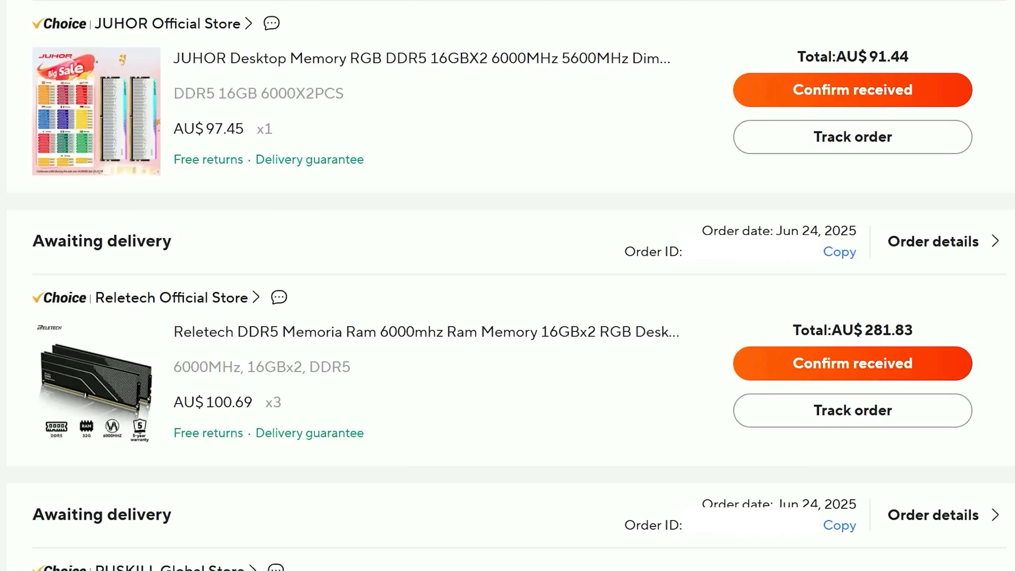
scroll(down, 3)
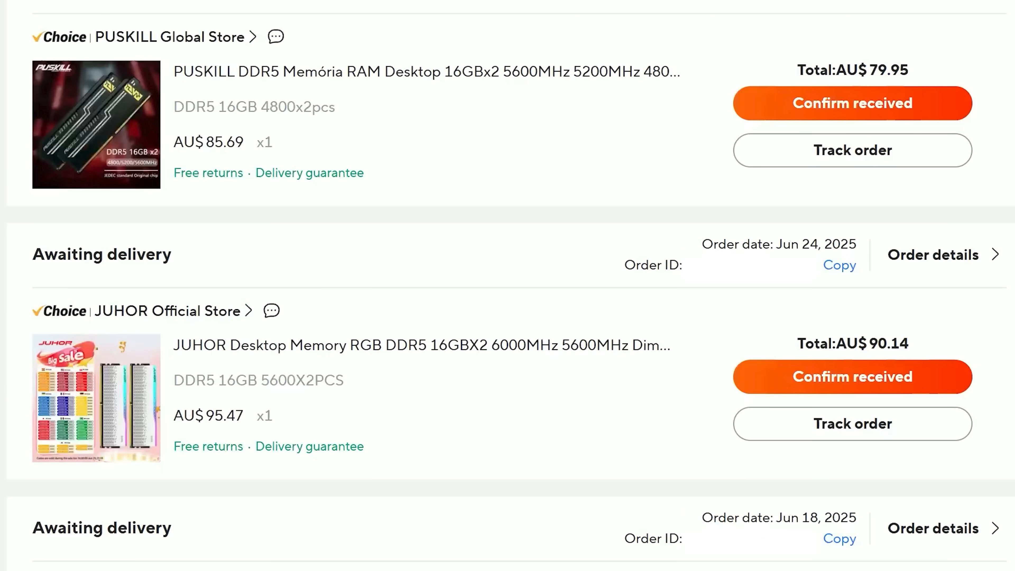
scroll(up, 3)
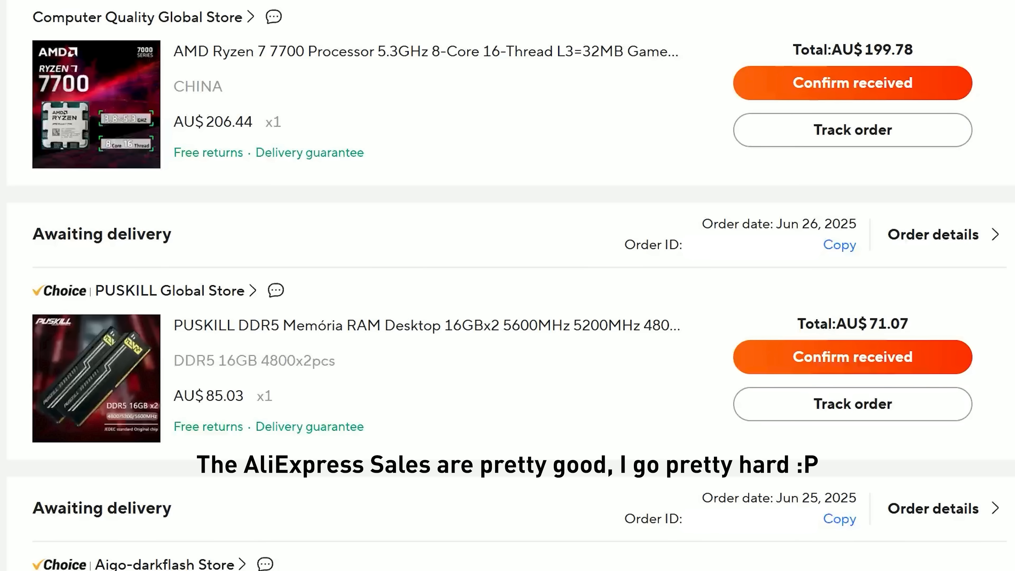